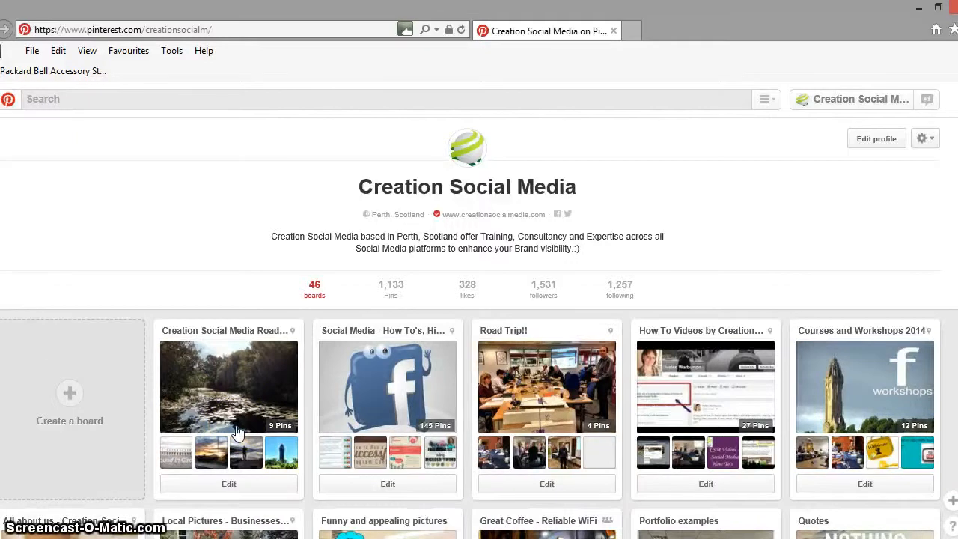
pyautogui.moveTo(701, 344)
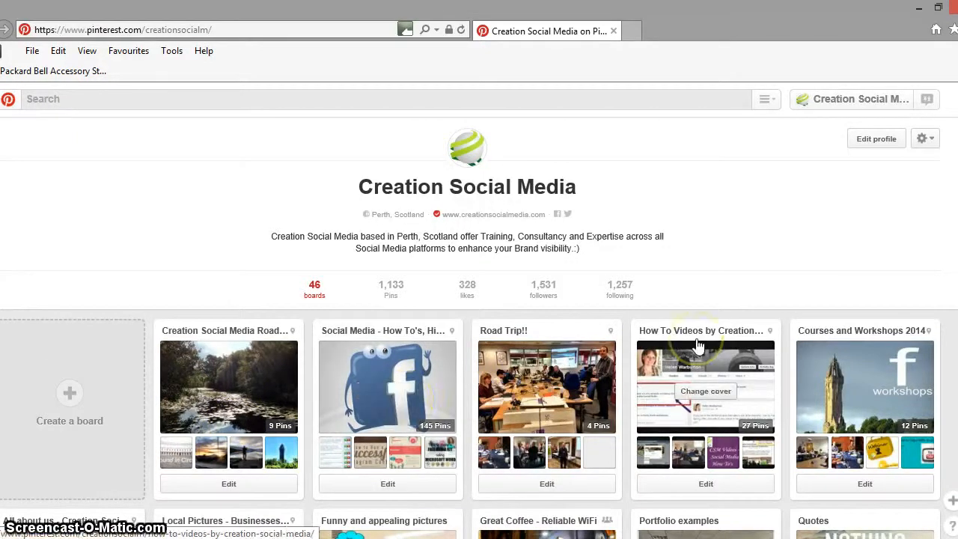
pyautogui.moveTo(698, 343)
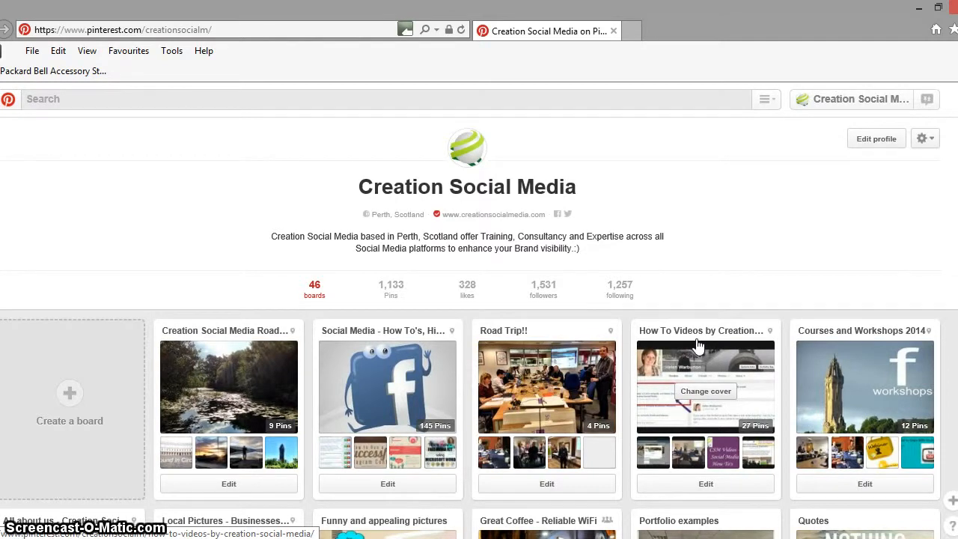
pyautogui.moveTo(696, 235)
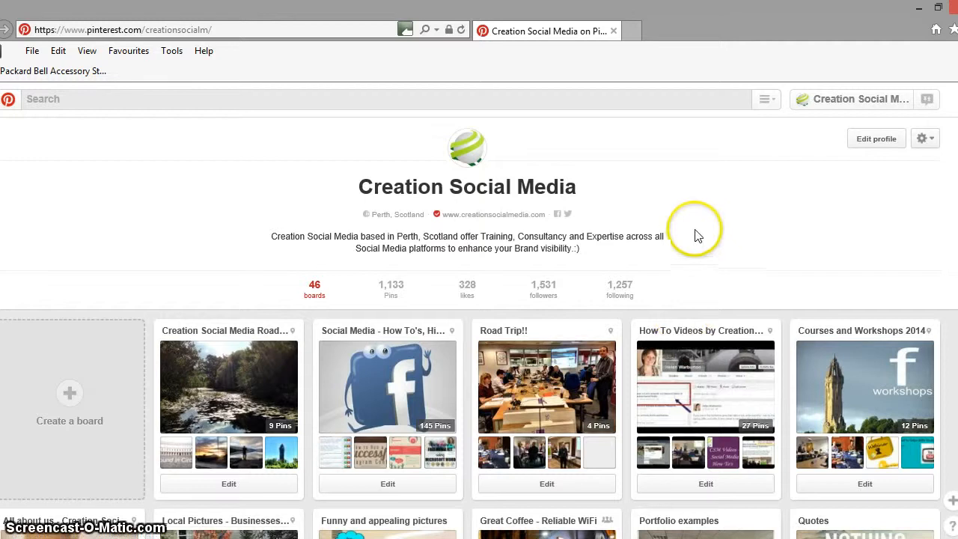
pyautogui.moveTo(329, 124)
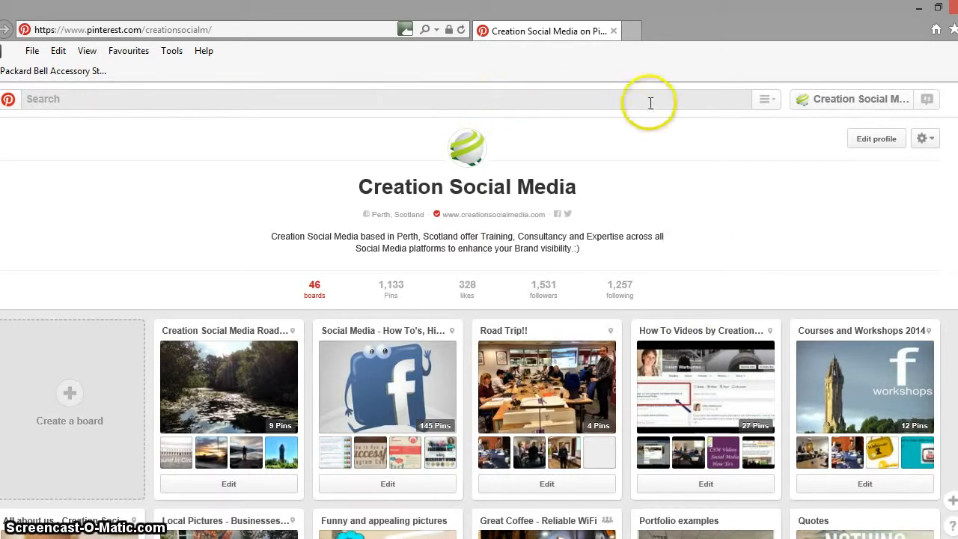
pyautogui.moveTo(677, 134)
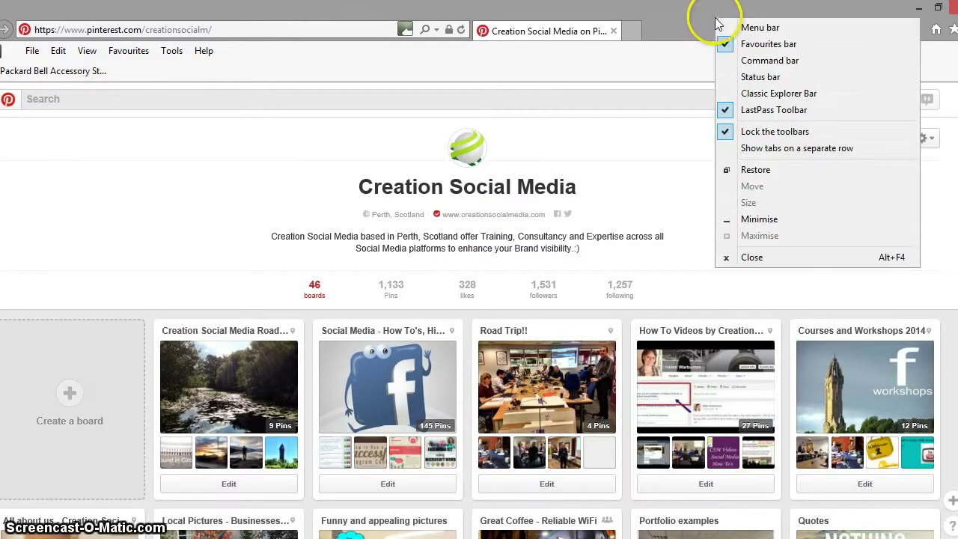
pyautogui.moveTo(706, 18)
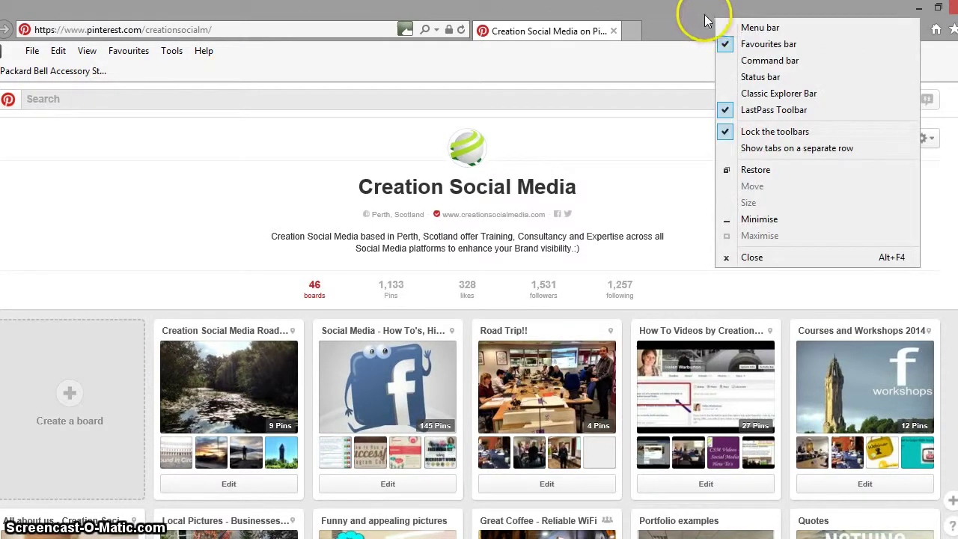
# Hide the favourites bar, then switch it back on from the toolbar list
pyautogui.click(730, 23)
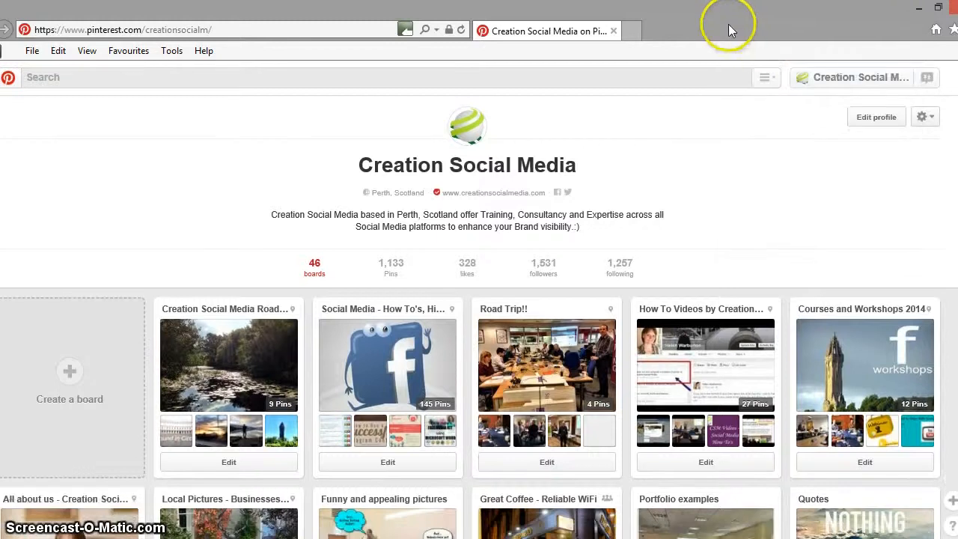
pyautogui.rightClick(729, 30)
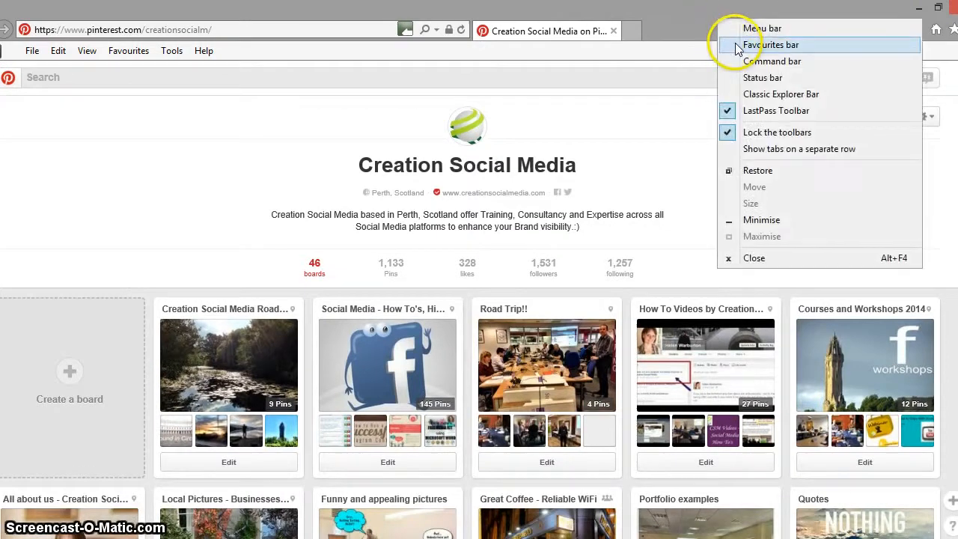
pyautogui.click(776, 45)
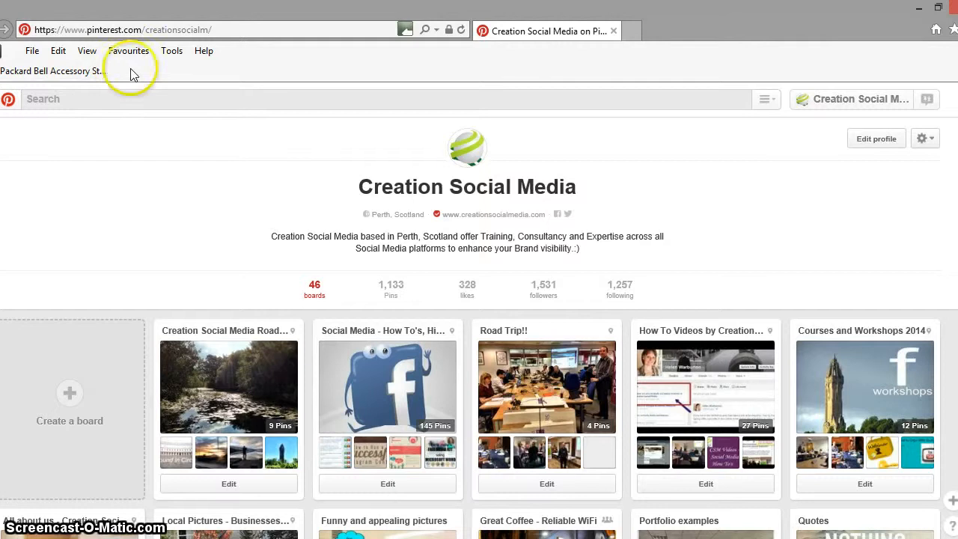
pyautogui.moveTo(142, 88)
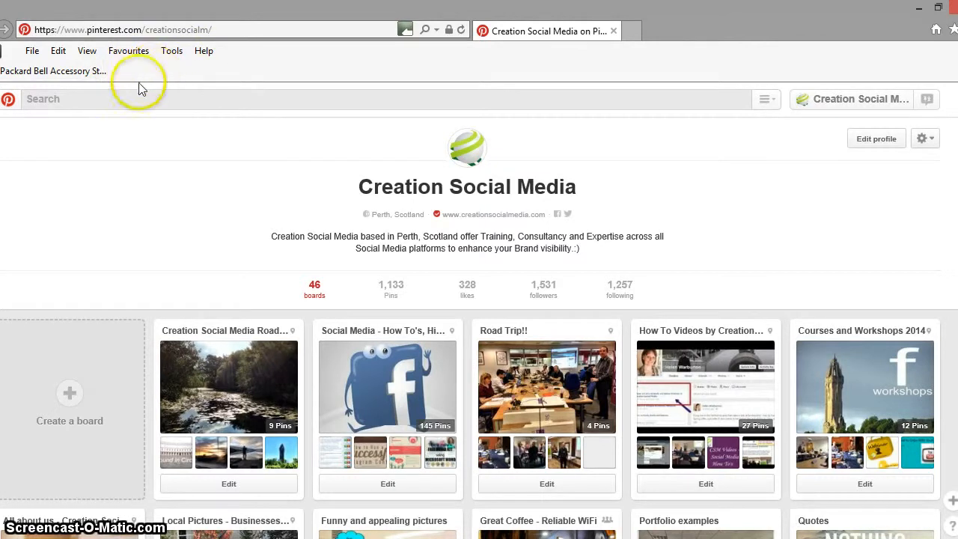
pyautogui.moveTo(725, 148)
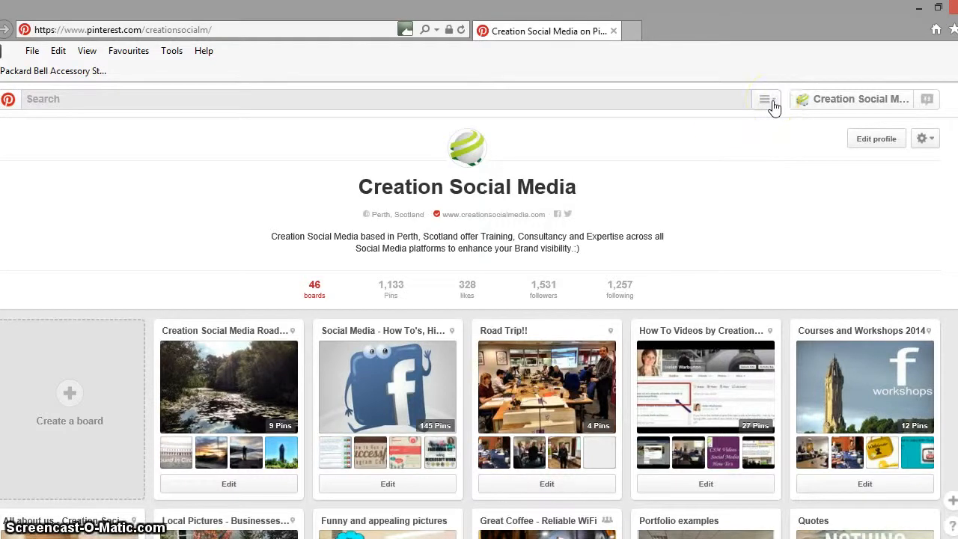
# Go from the Pinterest menu's About page to the footer's Goodies link
pyautogui.click(765, 99)
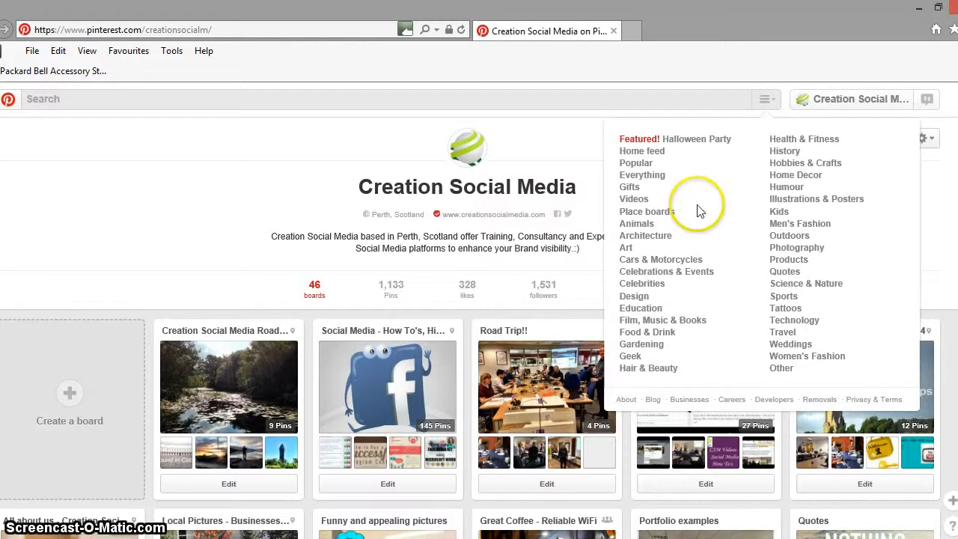
pyautogui.moveTo(626, 398)
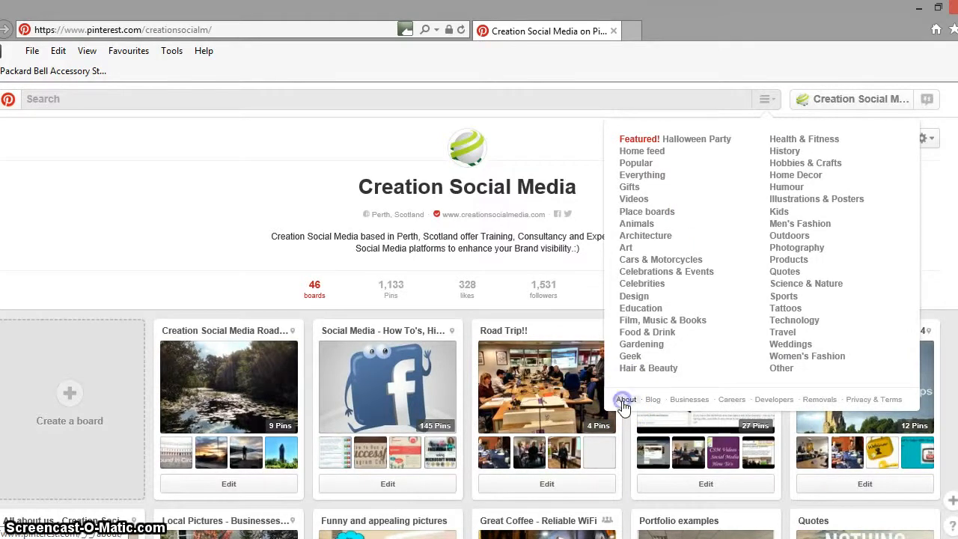
pyautogui.click(625, 399)
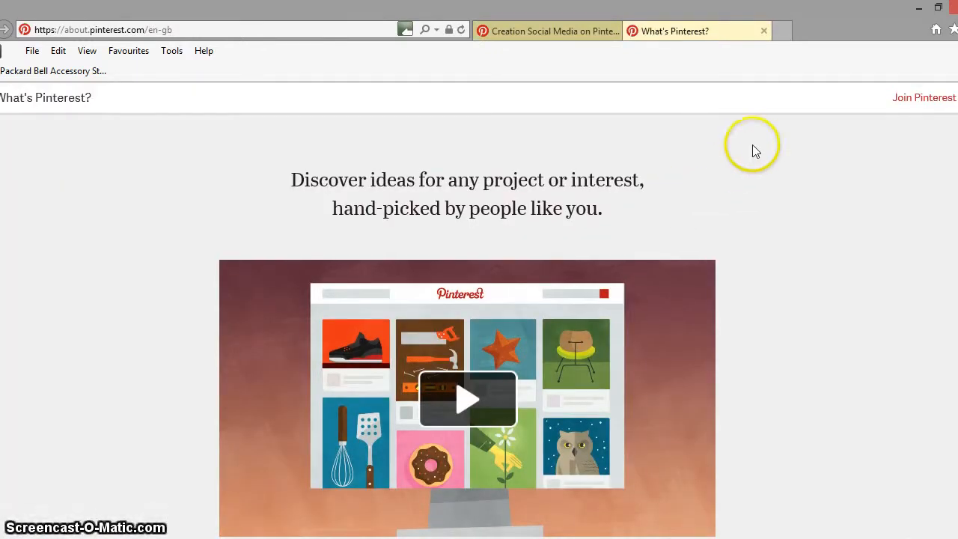
pyautogui.scroll(-3)
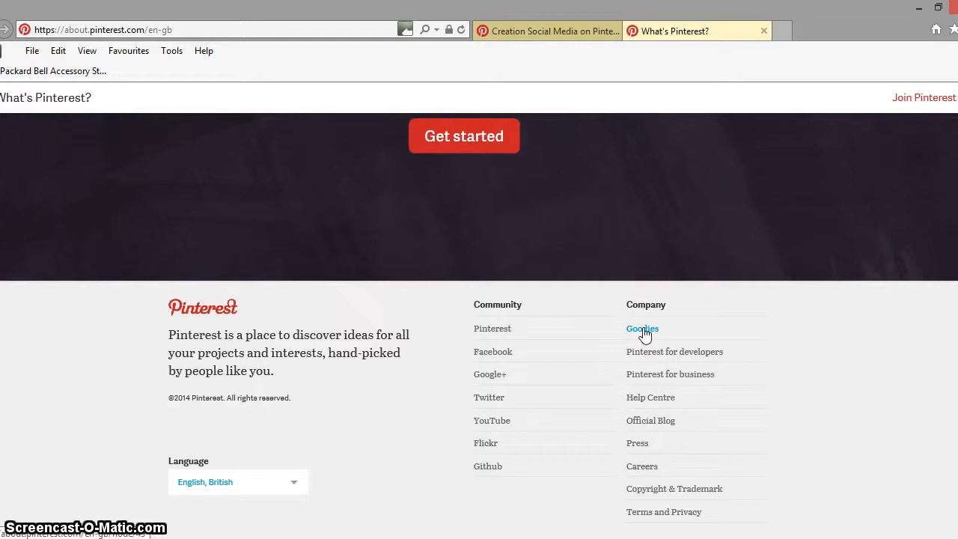
pyautogui.click(642, 329)
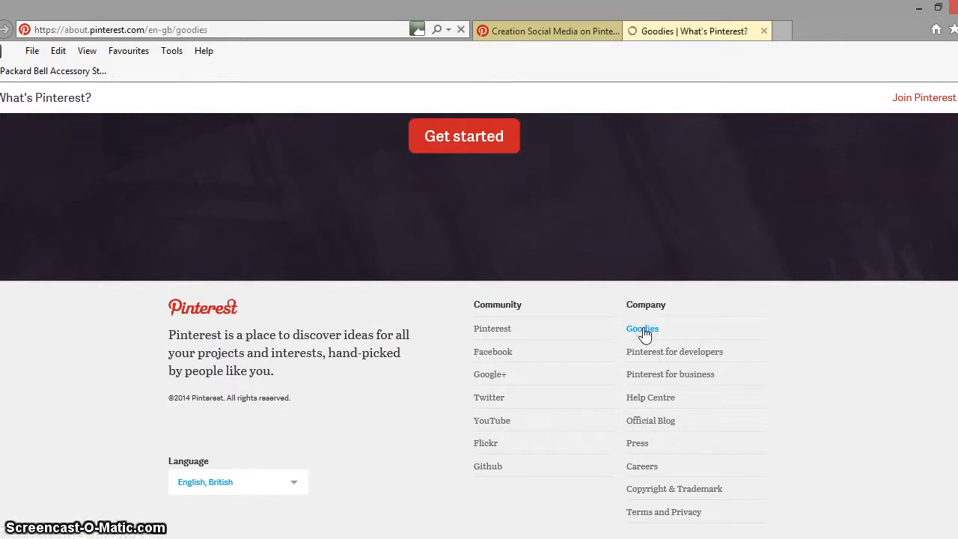
# Scroll the Goodies page down to the Pin It button and widgets sections
pyautogui.click(641, 328)
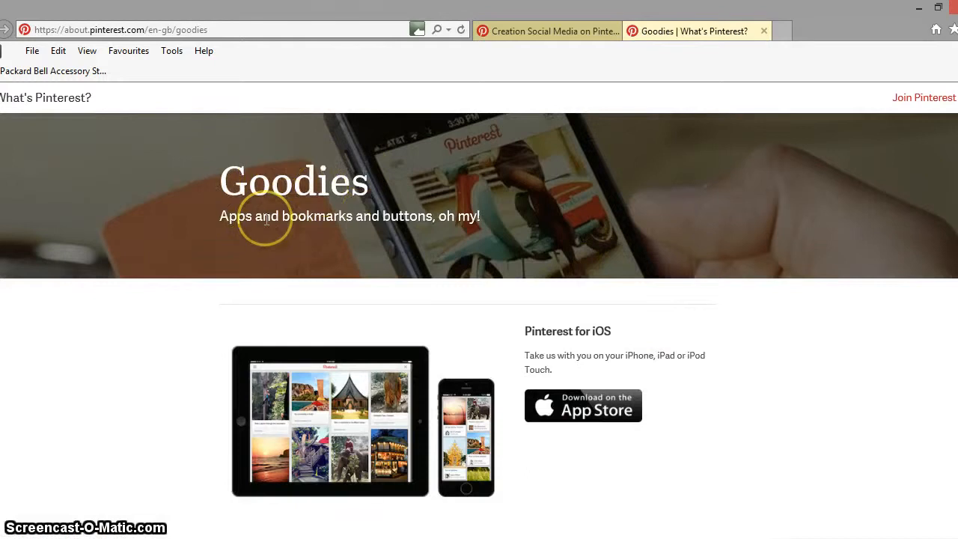
pyautogui.moveTo(299, 234)
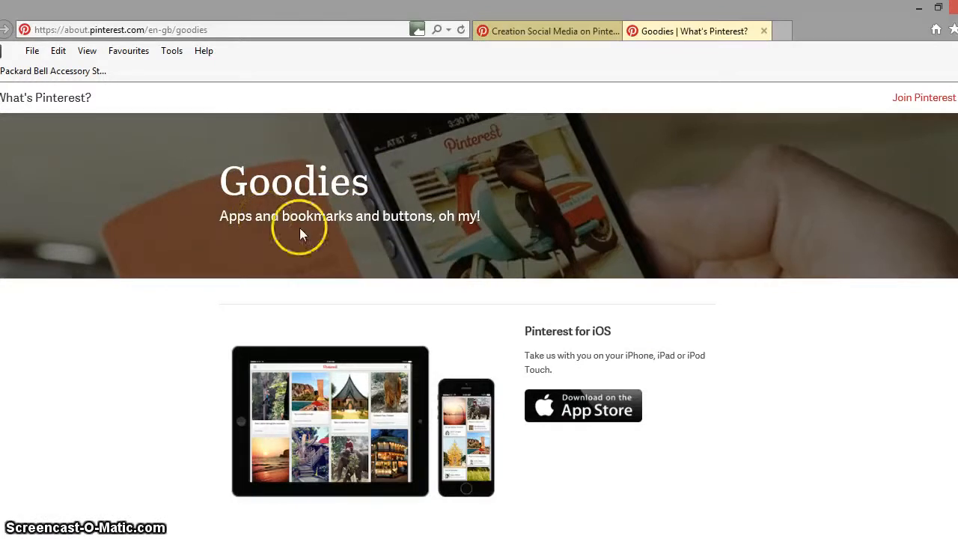
pyautogui.moveTo(782, 311)
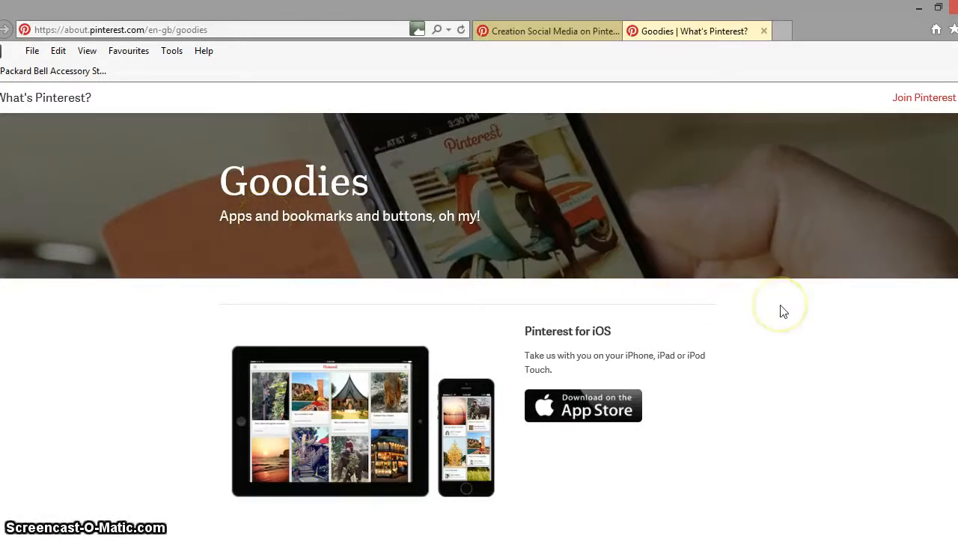
pyautogui.scroll(-3)
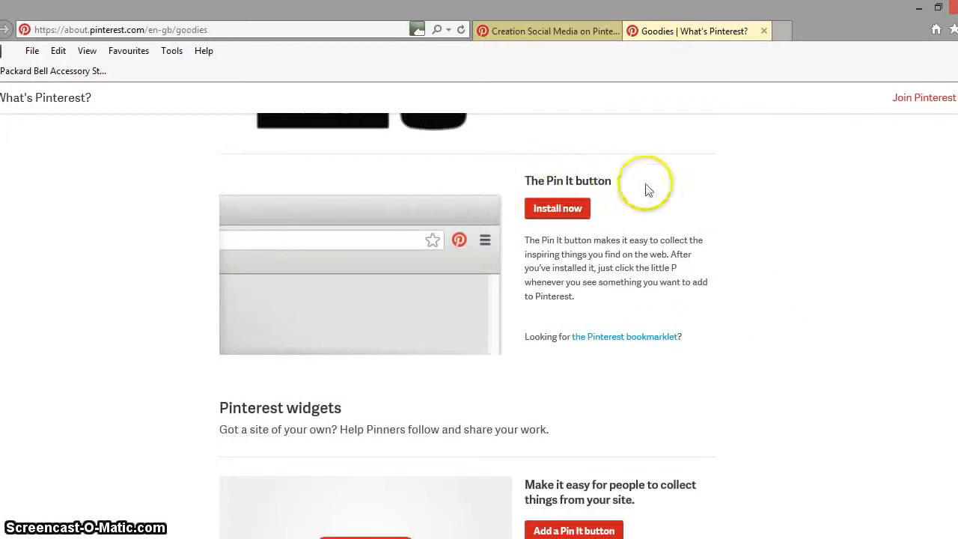
pyautogui.moveTo(460, 240)
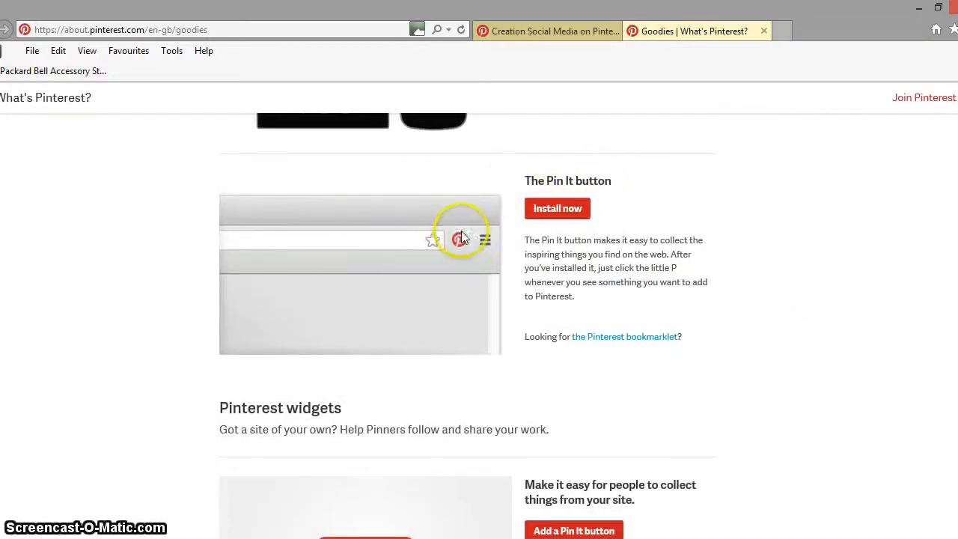
pyautogui.moveTo(562, 215)
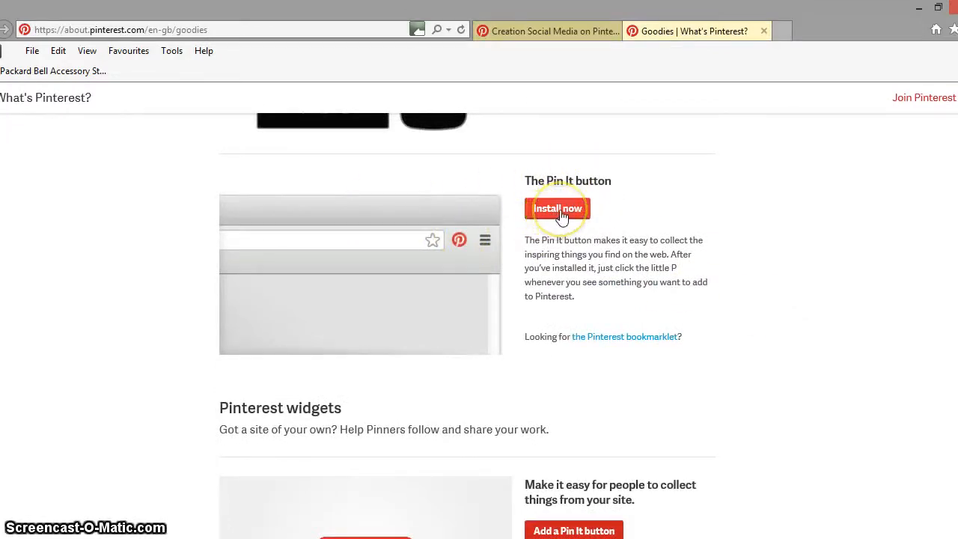
pyautogui.moveTo(615, 345)
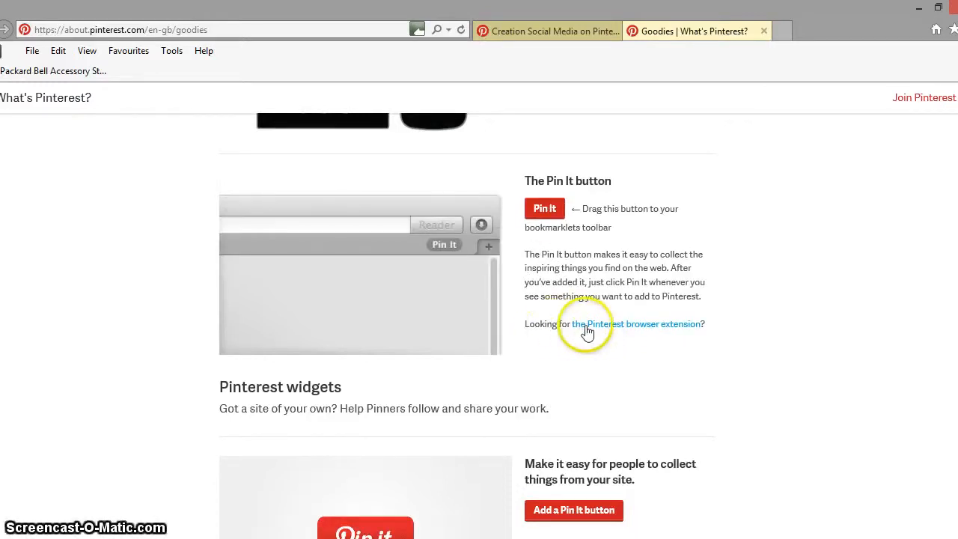
pyautogui.moveTo(676, 329)
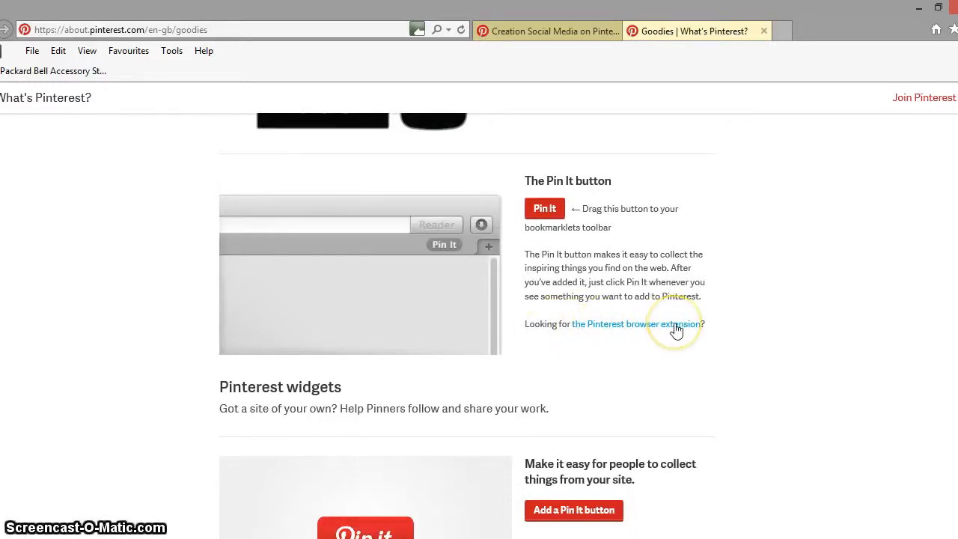
pyautogui.moveTo(545, 217)
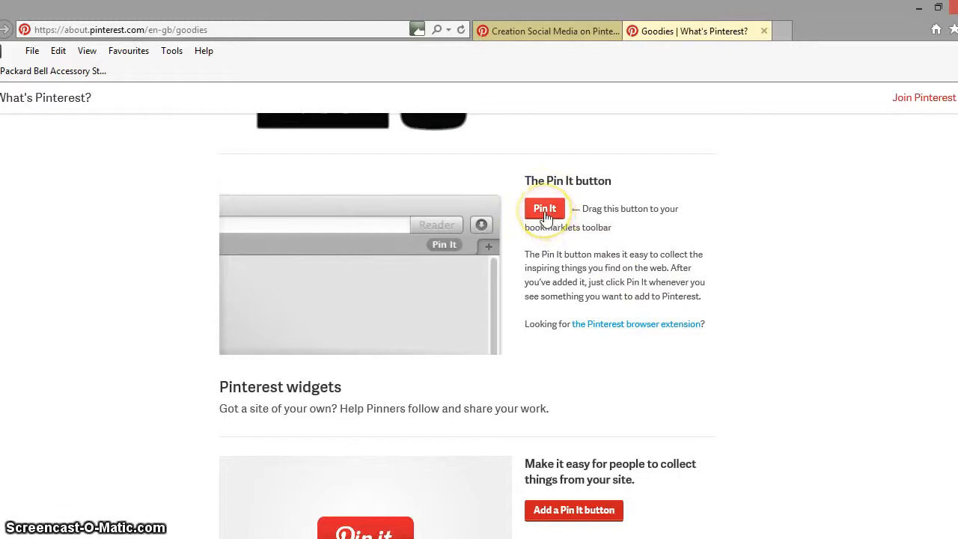
# Drag the Pin It button onto the favourites bar and confirm adding the bookmarklet
pyautogui.click(544, 208)
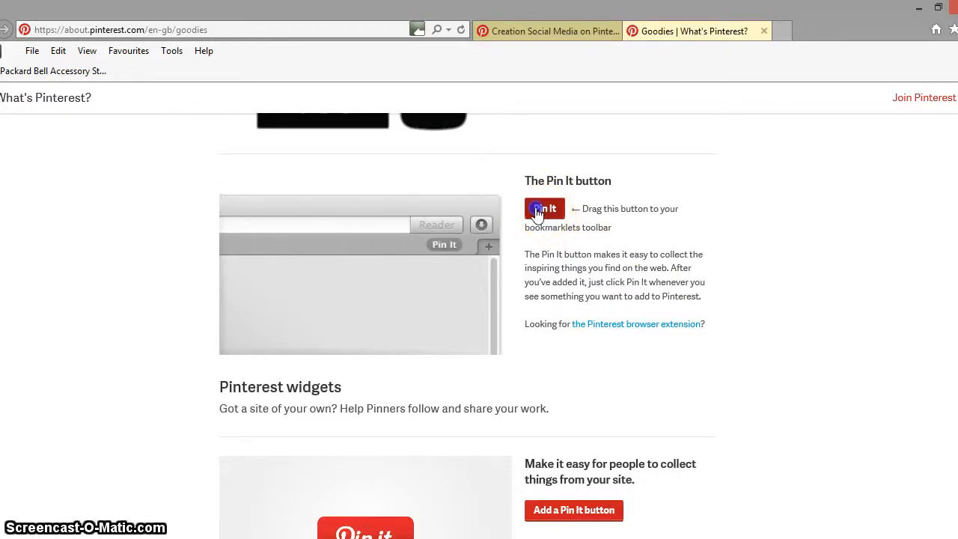
pyautogui.moveTo(544, 208); pyautogui.dragTo(144, 70)
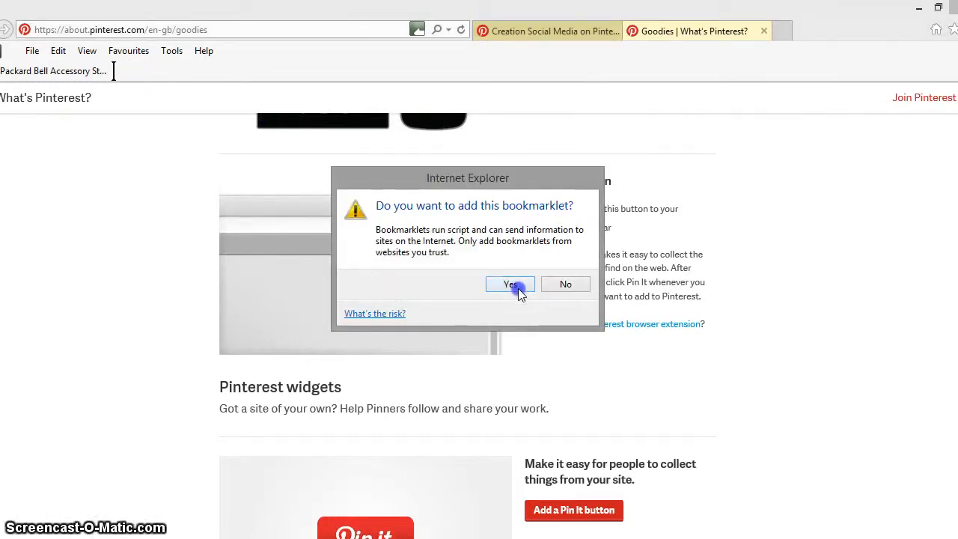
pyautogui.click(509, 285)
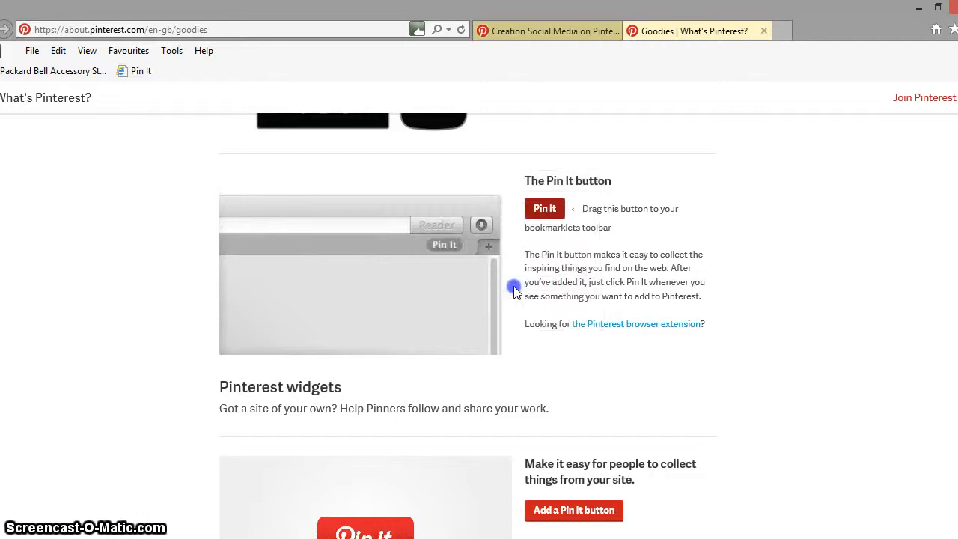
pyautogui.moveTo(607, 65)
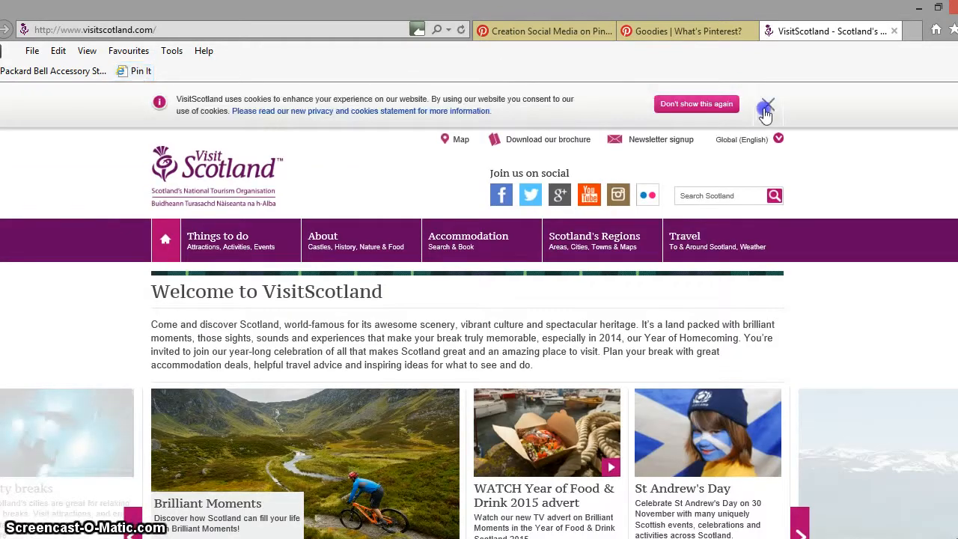
# Close the VisitScotland cookie notice banner
pyautogui.click(766, 113)
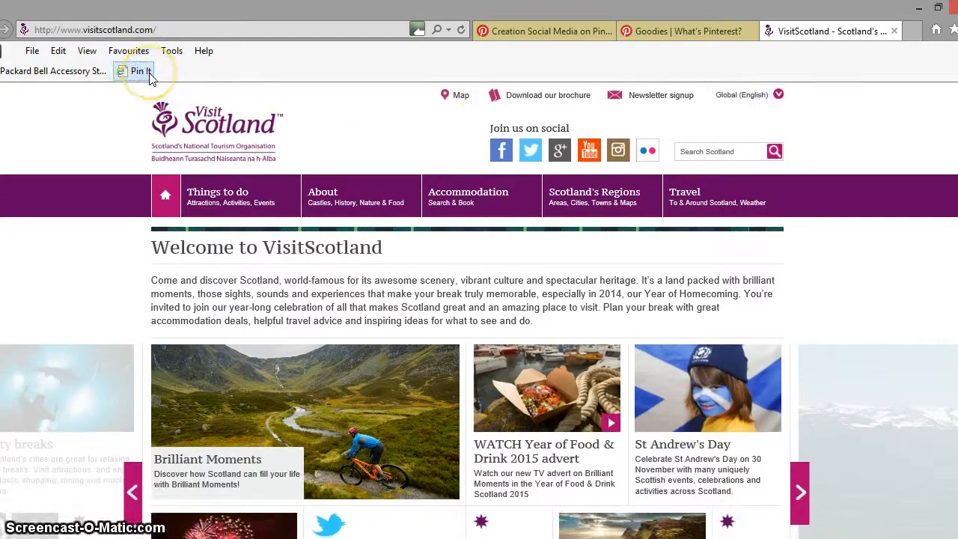
# Run the Pin It bookmarklet from the favourites bar on VisitScotland
pyautogui.click(140, 70)
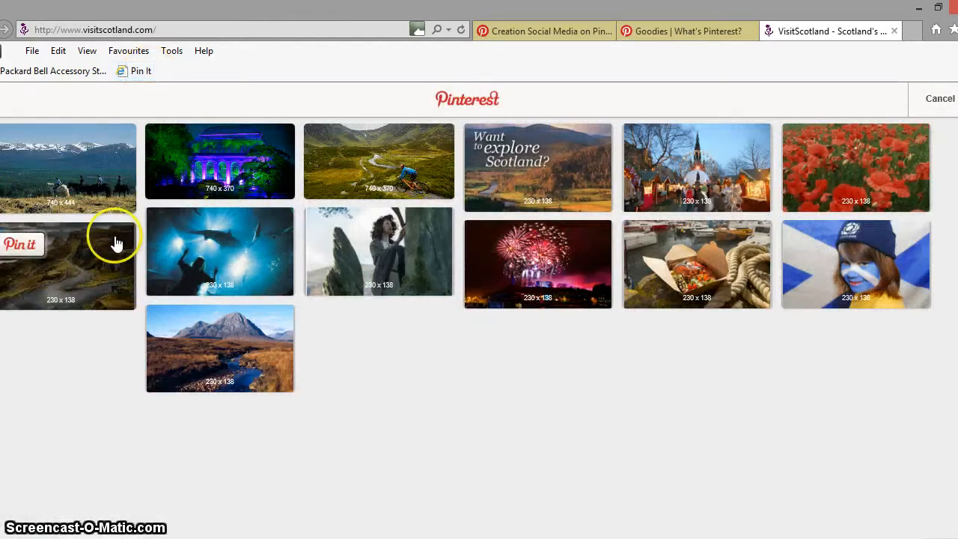
pyautogui.moveTo(648, 169)
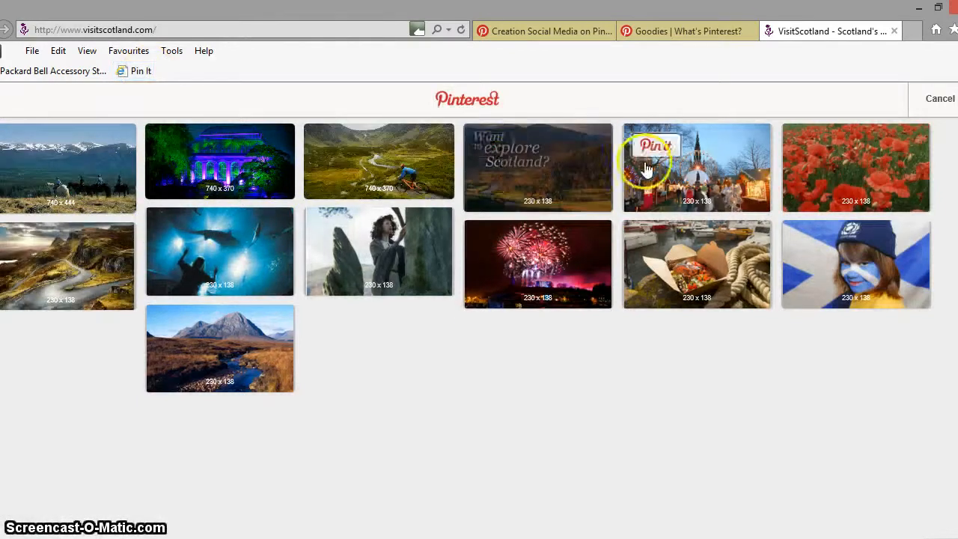
pyautogui.moveTo(394, 261)
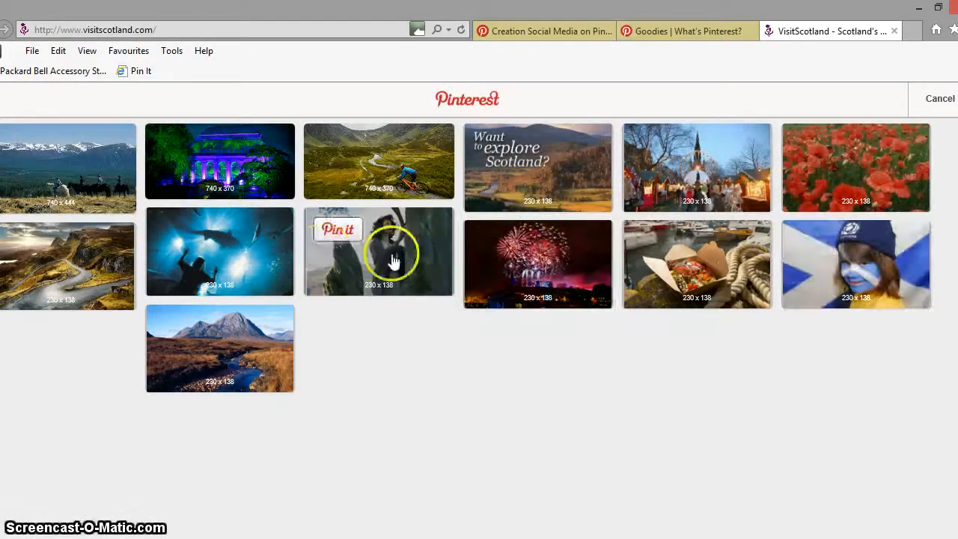
pyautogui.moveTo(164, 244)
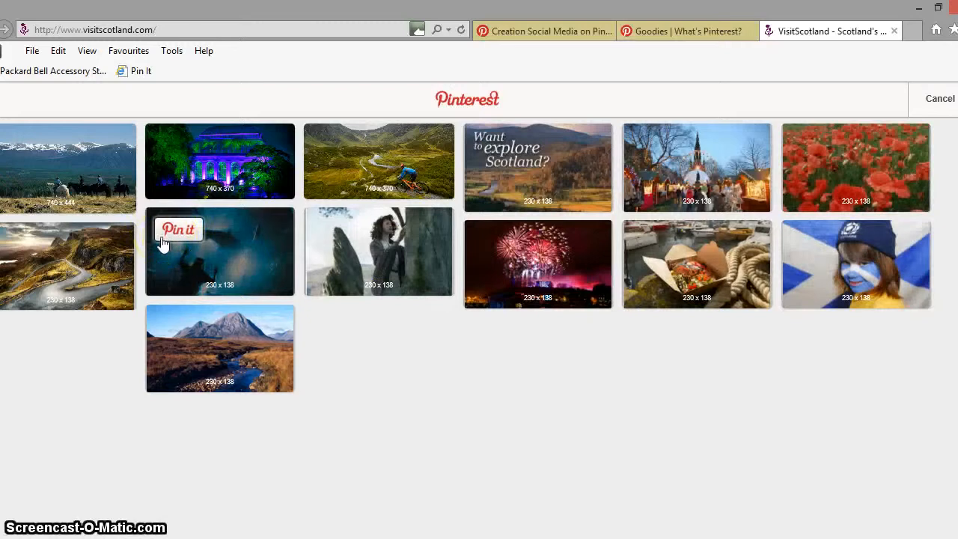